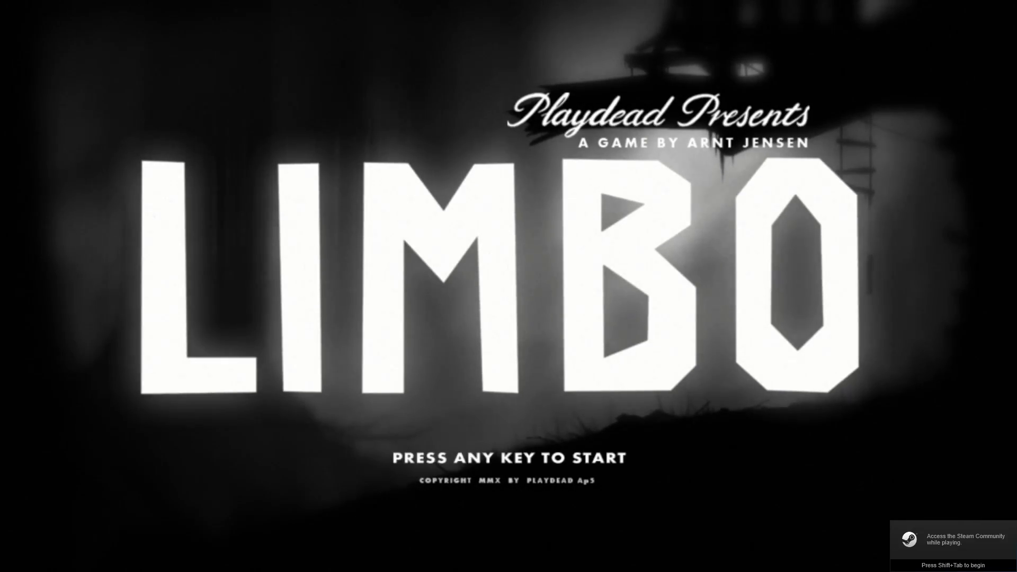
Start the game from the LIMBO title screen into the gravity-arrow room
key(space)
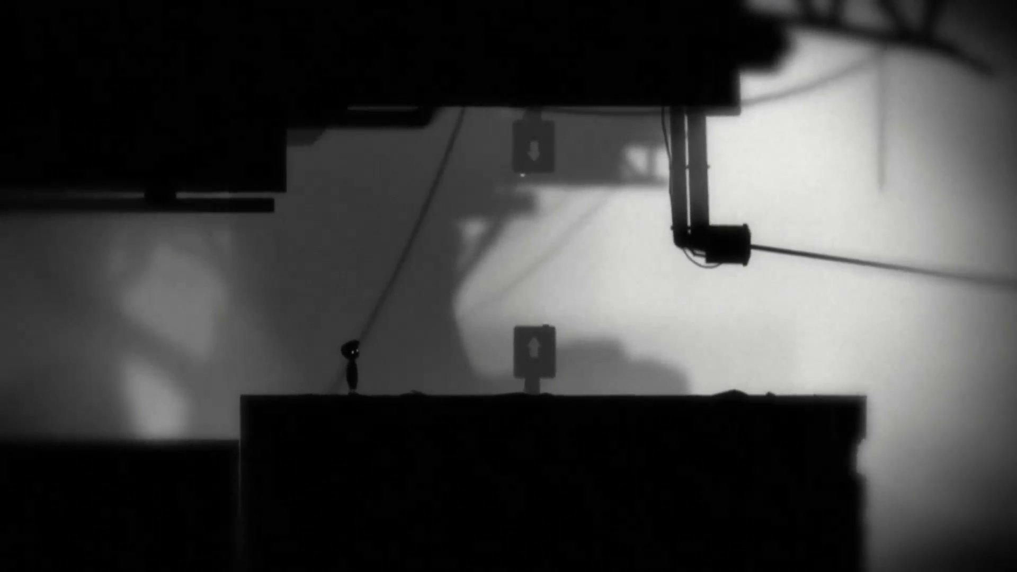
key(Left)
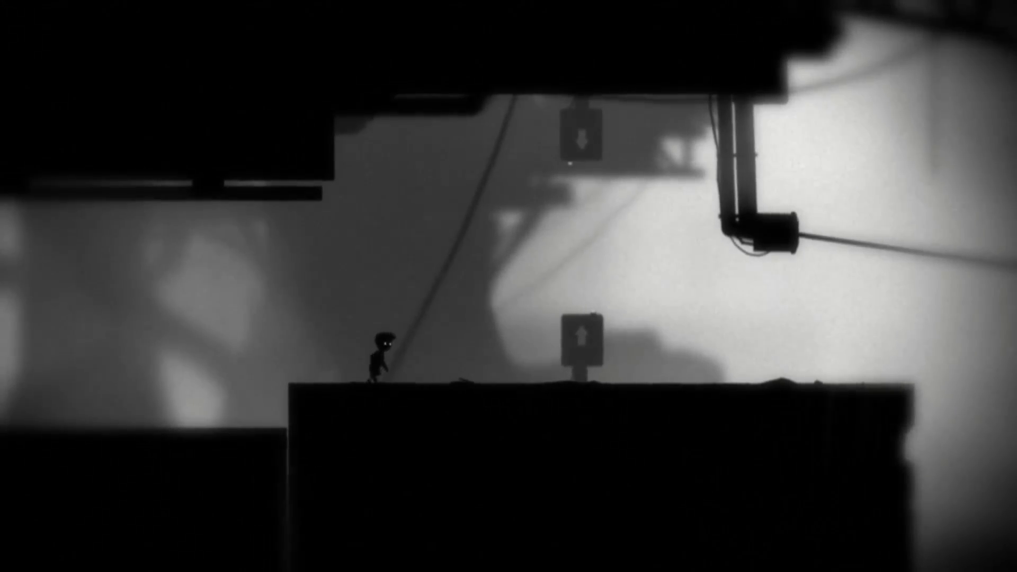
key(Right)
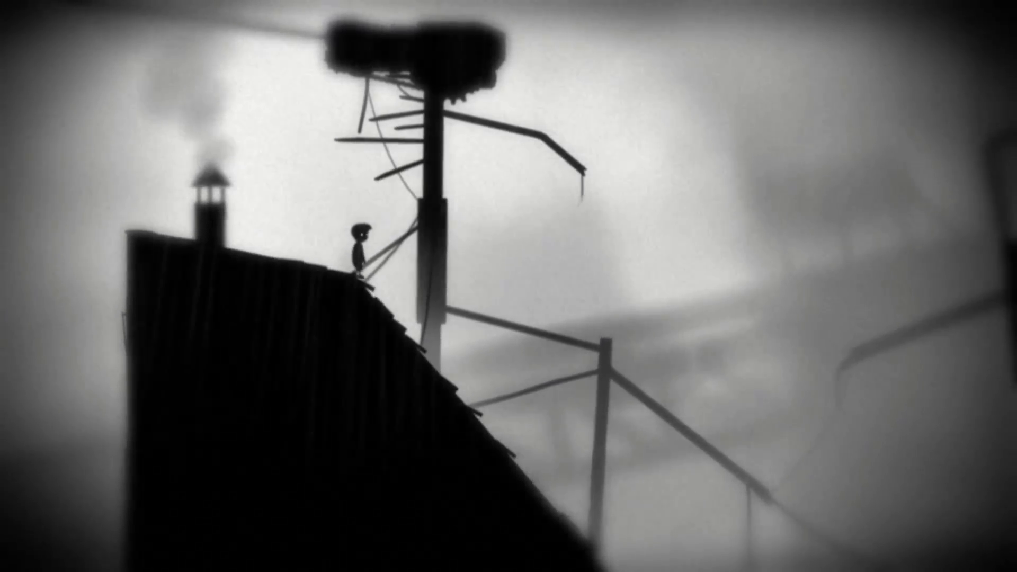
Walk the boy right over the roof ridge toward the arrow signpost below
scroll(right, 3)
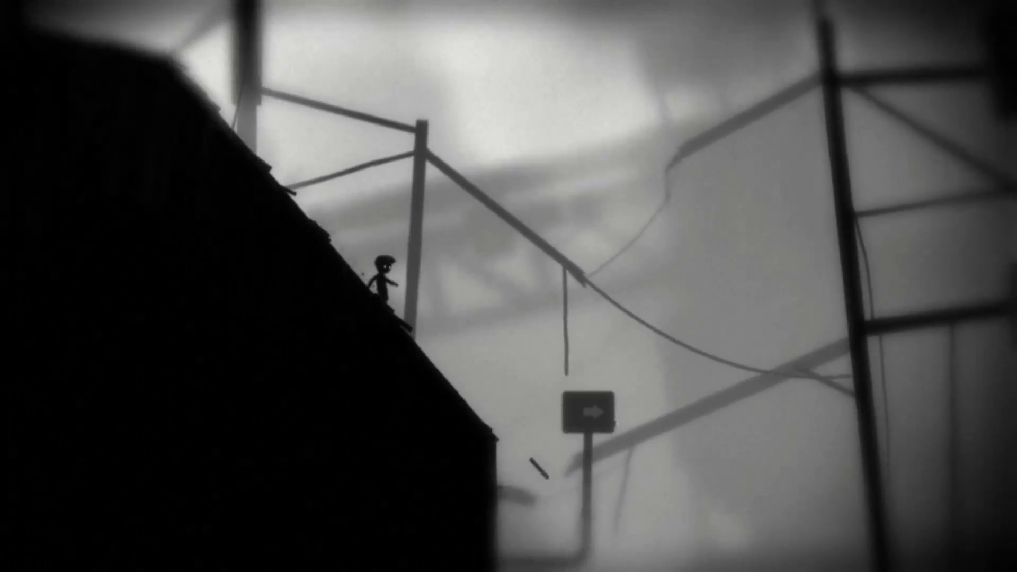